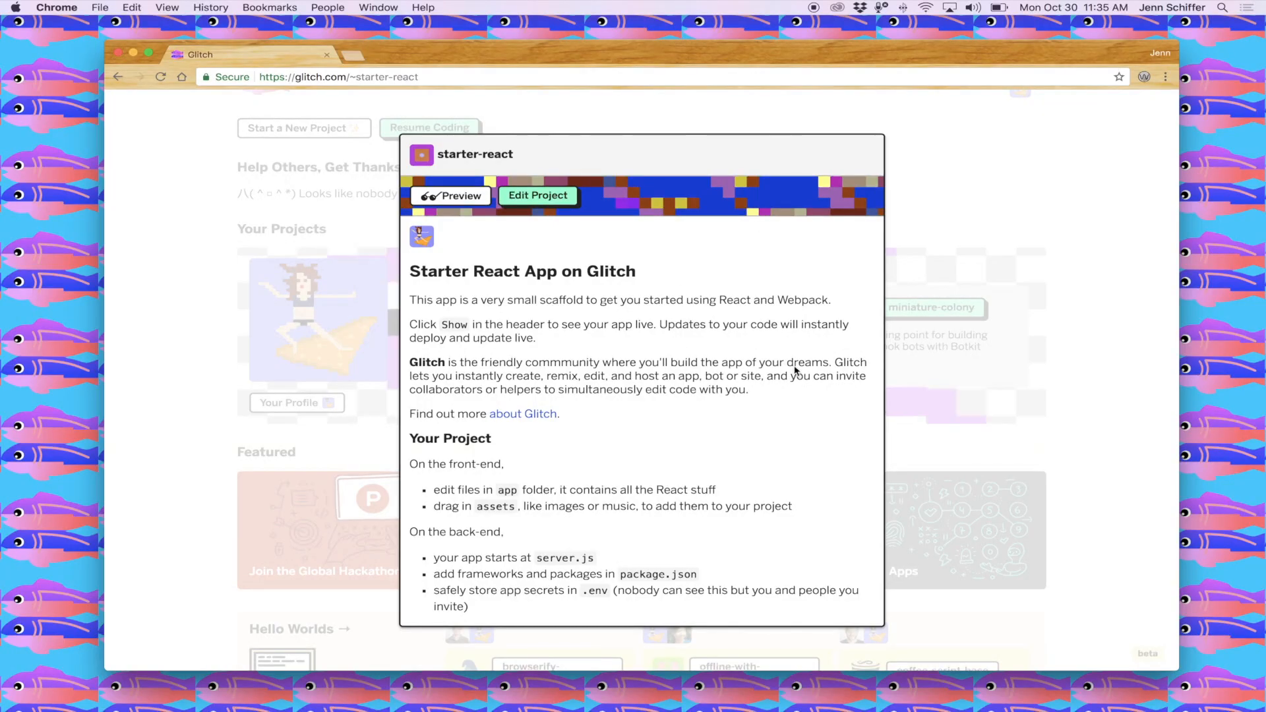
mouse_move(666, 318)
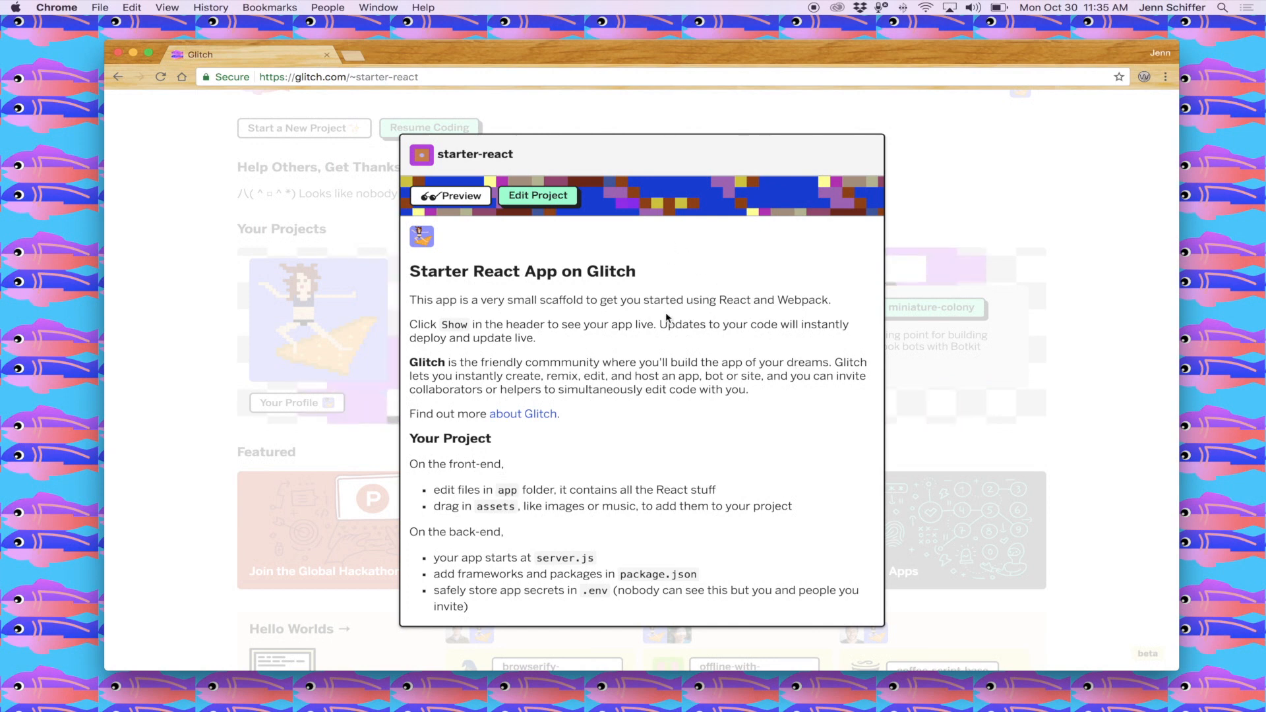